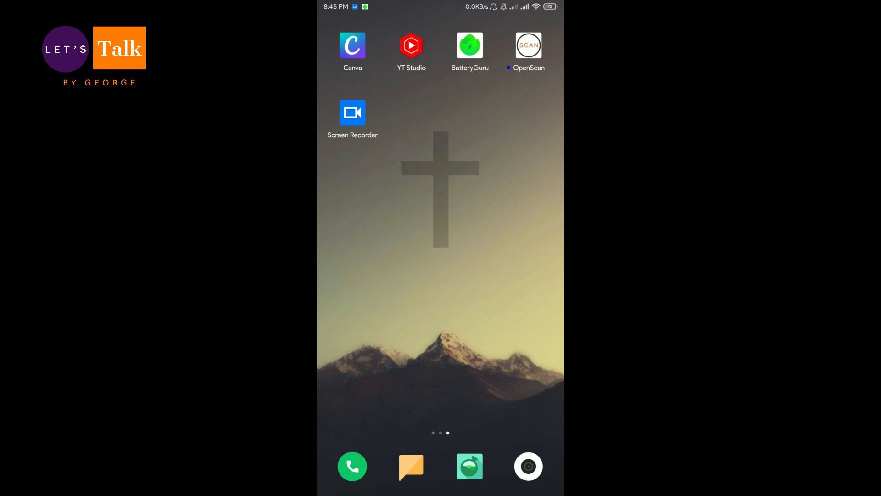
Launch BatteryGuru from the home screen to its Discharging page with current and usage graph
{"action": "left_click", "coordinate": [470, 44]}
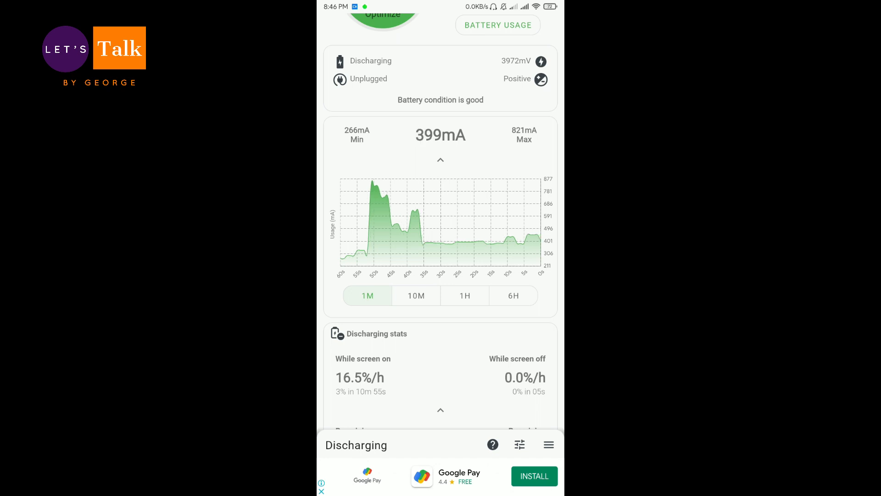
Scroll the Discharging page down past temperature and Runtime to App usage and Wakelocks
{"action": "scroll", "scroll_direction": "down", "scroll_amount": 3}
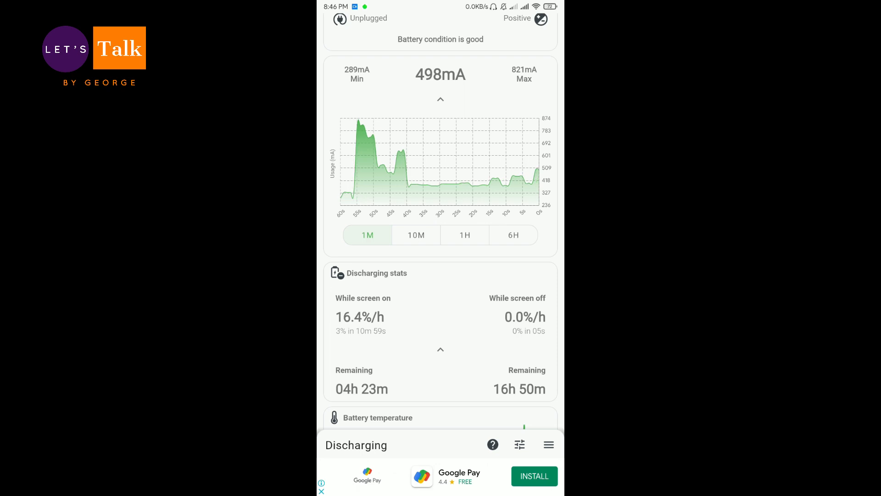
{"action": "scroll", "scroll_direction": "down", "scroll_amount": 3}
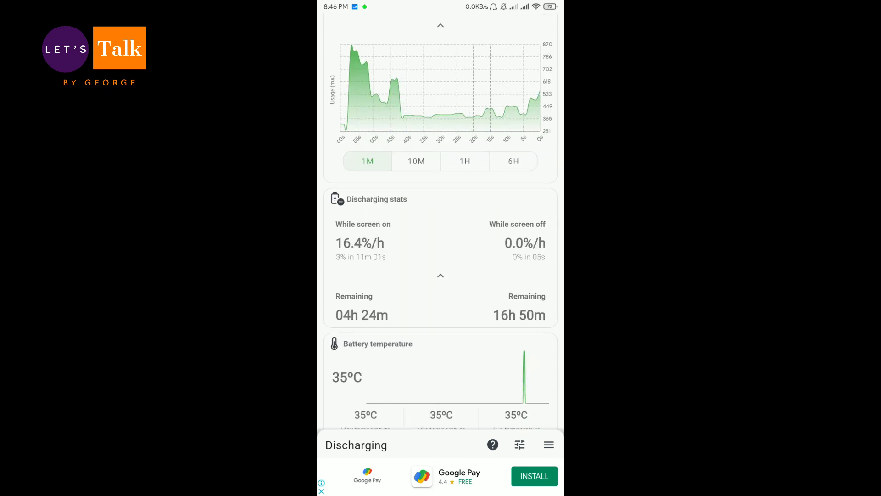
{"action": "scroll", "scroll_direction": "down", "scroll_amount": 3}
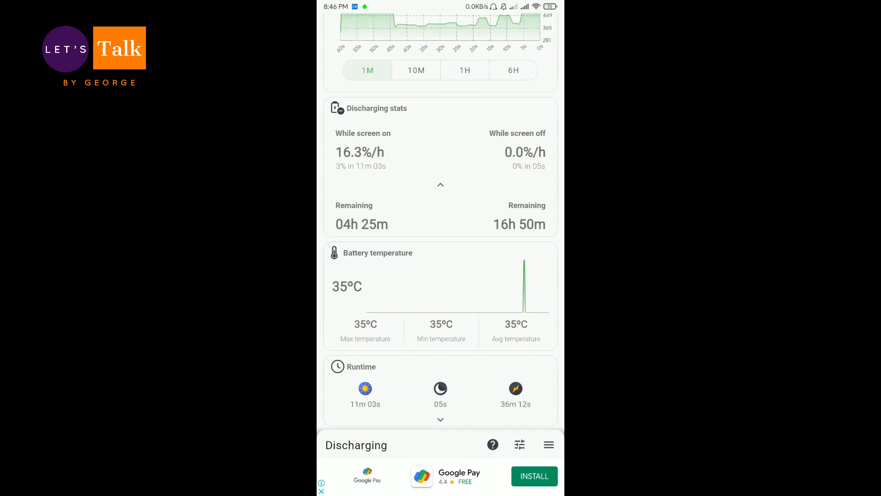
{"action": "scroll", "scroll_direction": "down", "scroll_amount": 3}
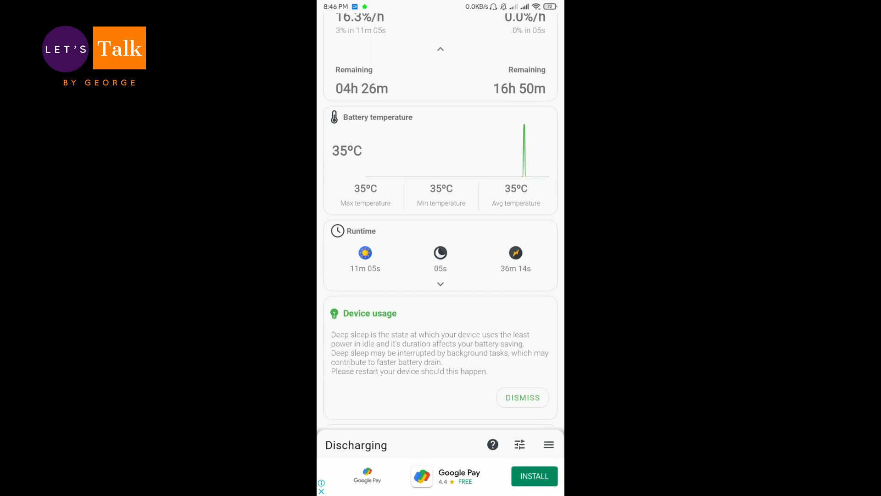
{"action": "scroll", "scroll_direction": "down", "scroll_amount": 3}
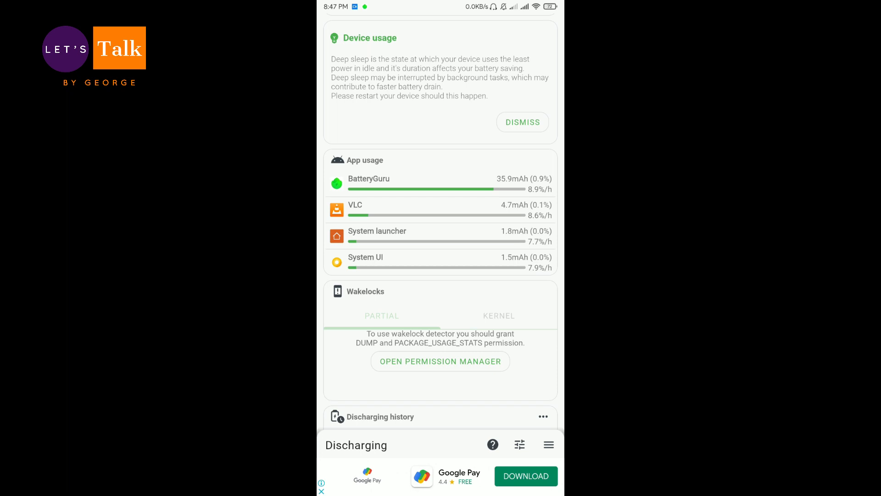
Scroll to Discharging history showing average battery usage over the last 7 days
{"action": "scroll", "scroll_direction": "down", "scroll_amount": 3}
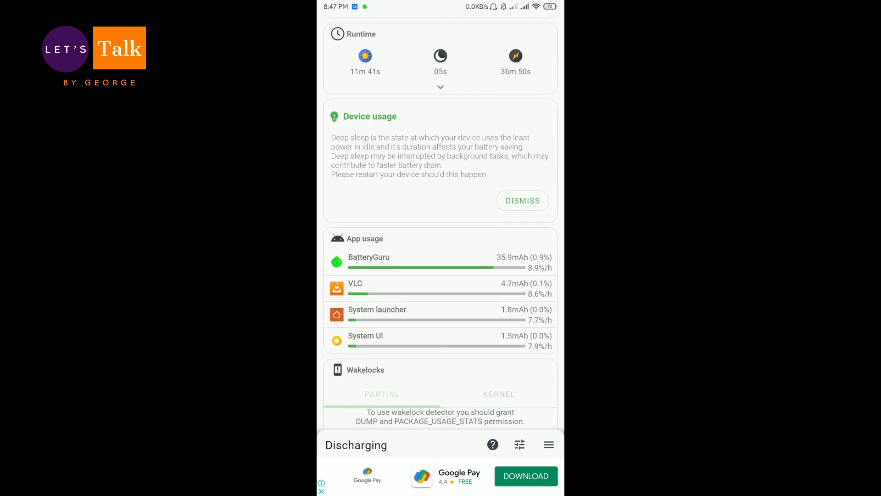
{"action": "scroll", "scroll_direction": "down", "scroll_amount": 3}
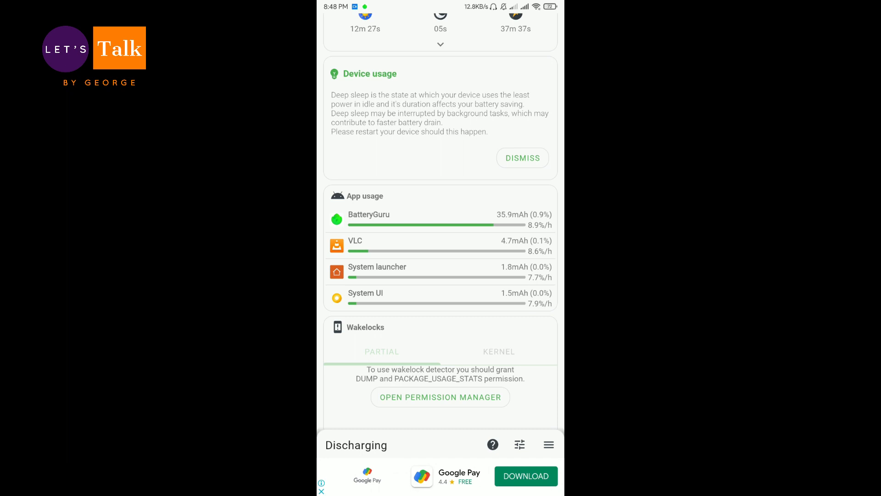
{"action": "scroll", "scroll_direction": "down", "scroll_amount": 3}
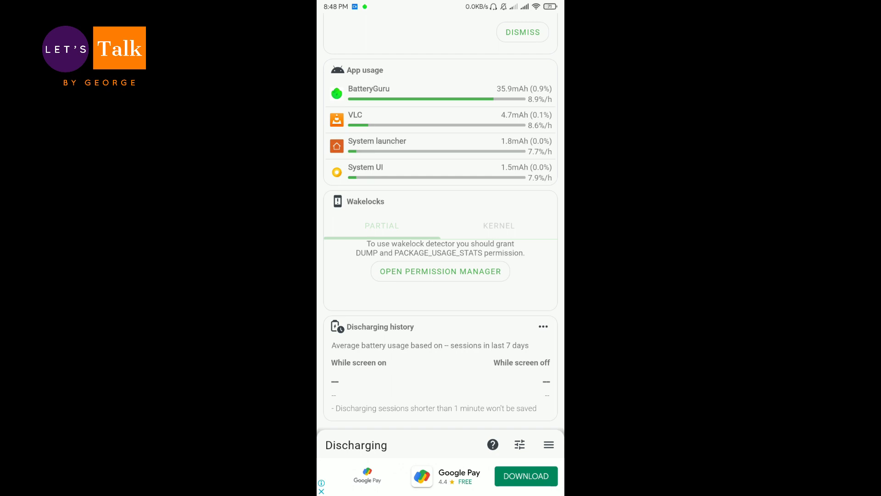
Scroll the Discharging page back toward the top
{"action": "scroll", "scroll_direction": "down", "scroll_amount": 3}
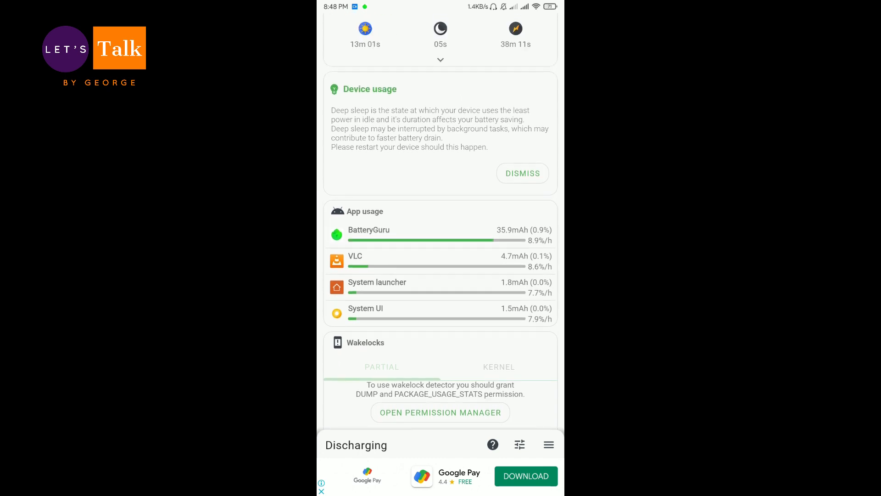
{"action": "scroll", "scroll_direction": "down", "scroll_amount": 3}
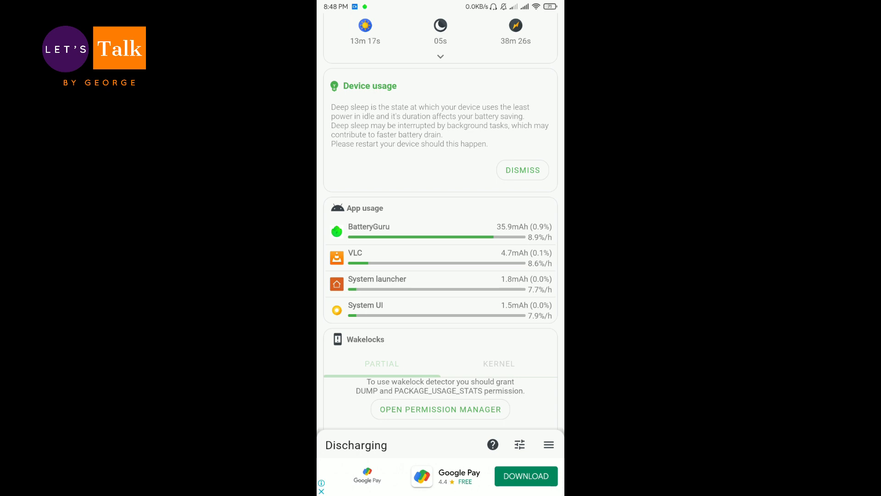
{"action": "scroll", "scroll_direction": "down", "scroll_amount": 3}
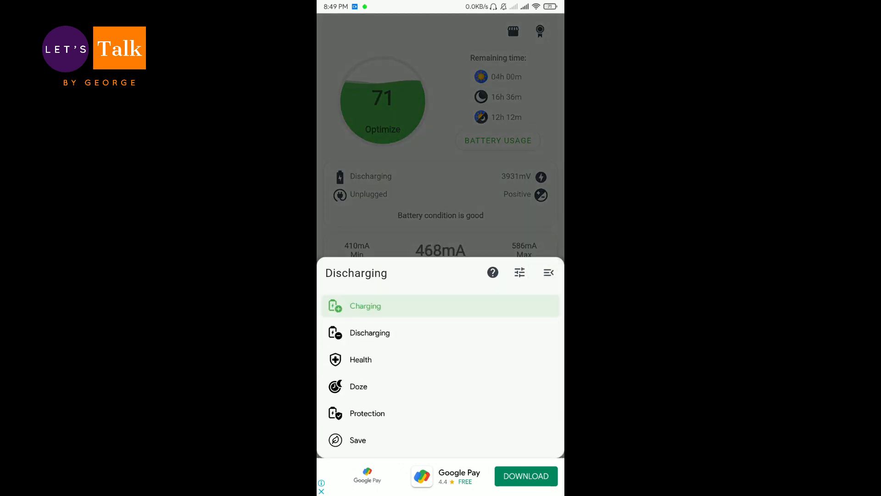
Switch to the Charging section and scroll through its current graph and charging stats
{"action": "left_click", "coordinate": [365, 305]}
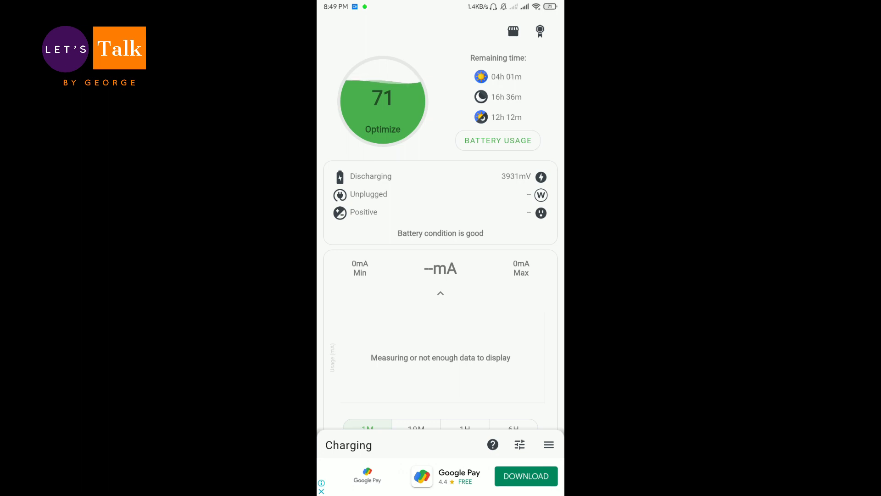
{"action": "scroll", "scroll_direction": "down", "scroll_amount": 3}
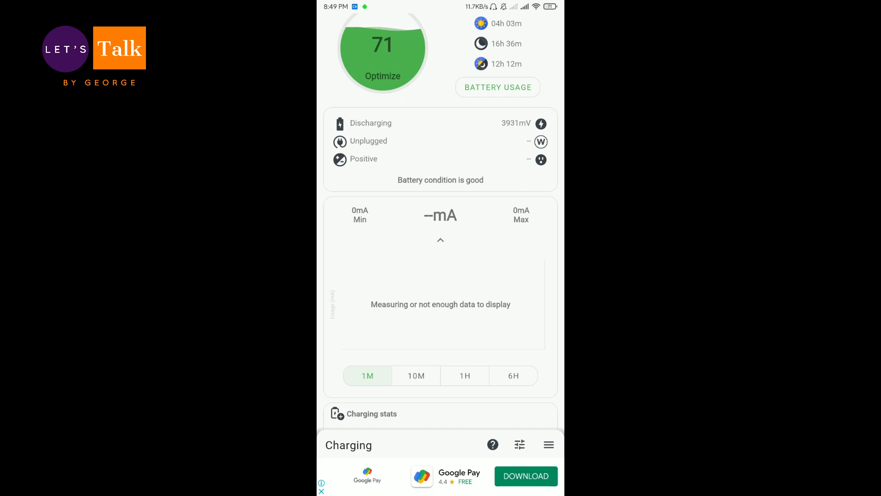
{"action": "scroll", "scroll_direction": "down", "scroll_amount": 3}
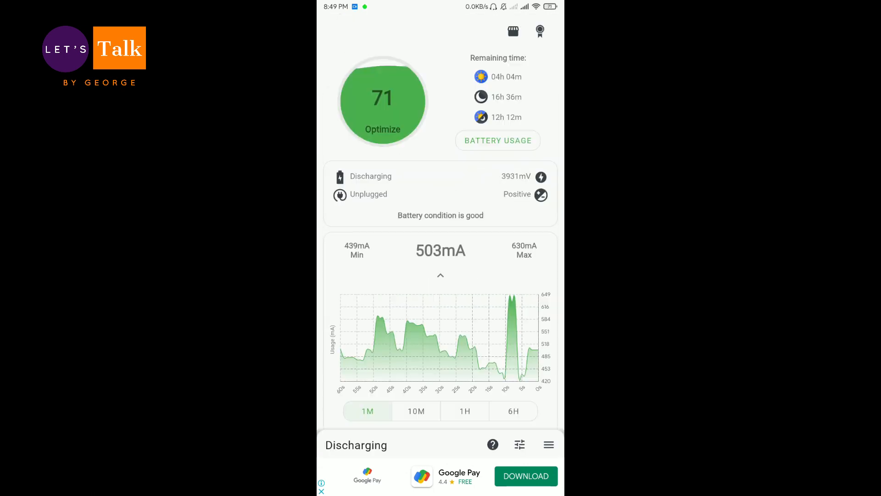
{"action": "left_click", "coordinate": [548, 445]}
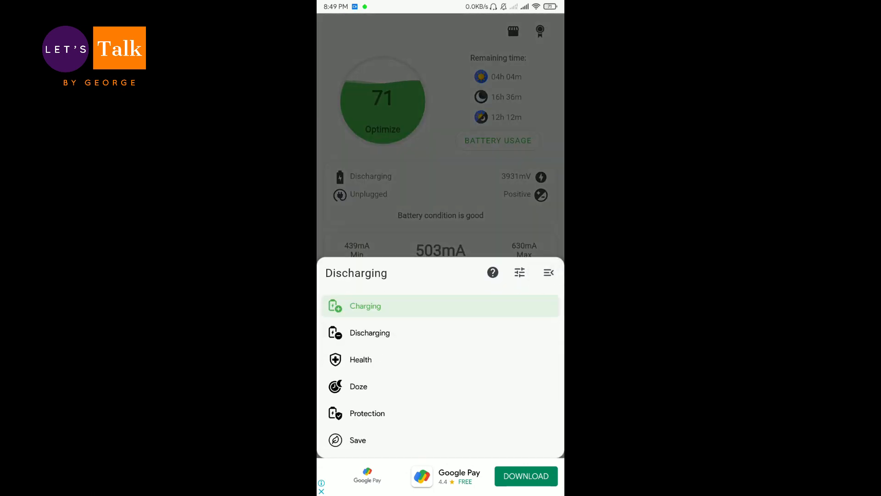
{"action": "left_click", "coordinate": [365, 306]}
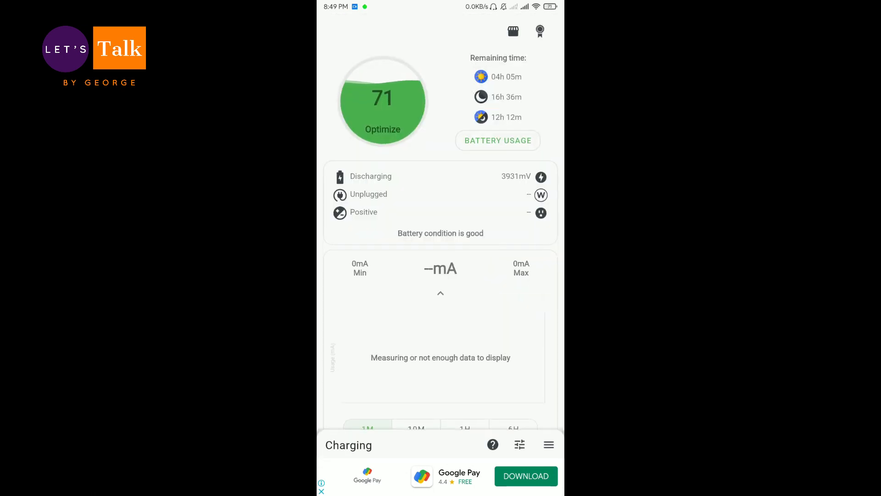
{"action": "scroll", "scroll_direction": "down", "scroll_amount": 3}
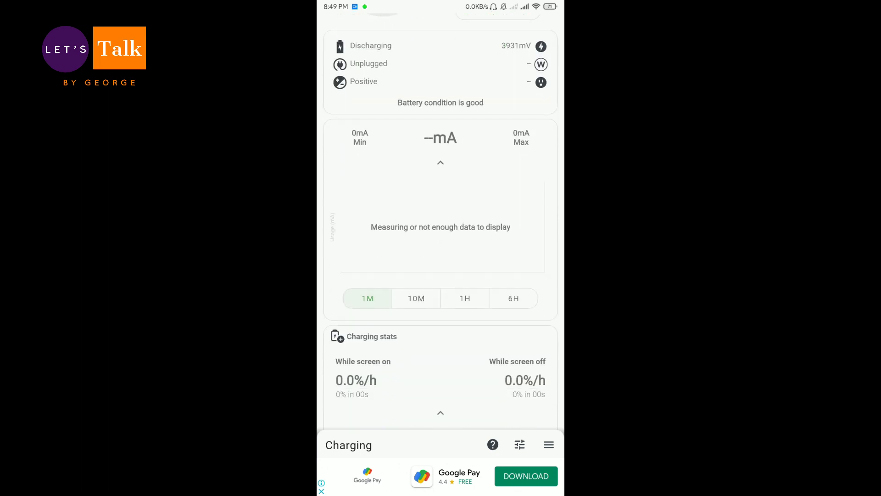
{"action": "scroll", "scroll_direction": "down", "scroll_amount": 3}
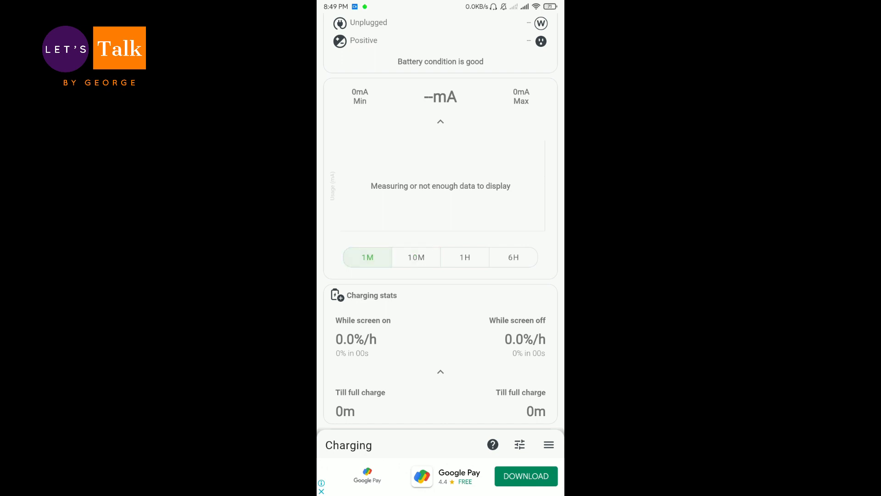
Toggle the charging graph between 6H and 1M, then scroll through temperature and charging records
{"action": "left_click", "coordinate": [513, 257]}
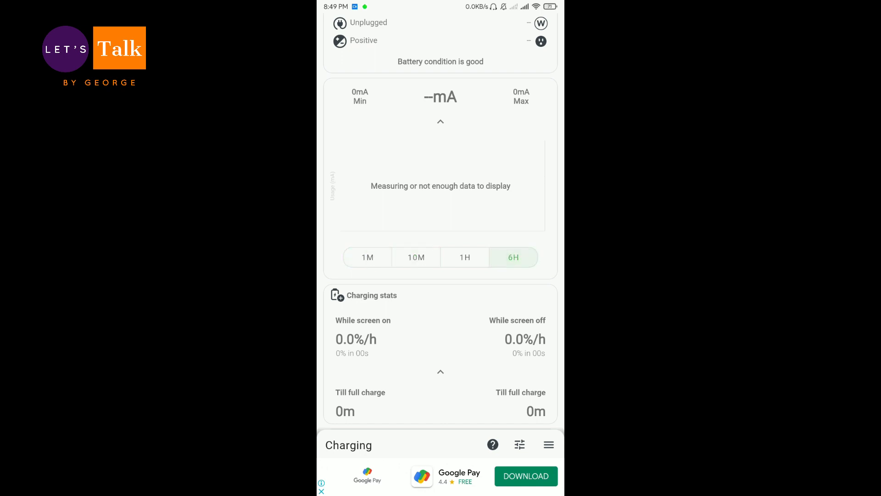
{"action": "left_click", "coordinate": [368, 257]}
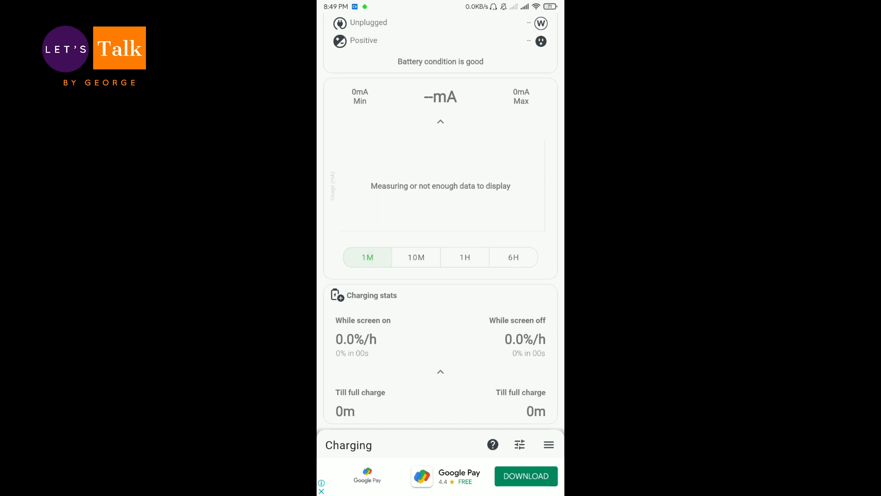
{"action": "scroll", "scroll_direction": "down", "scroll_amount": 3}
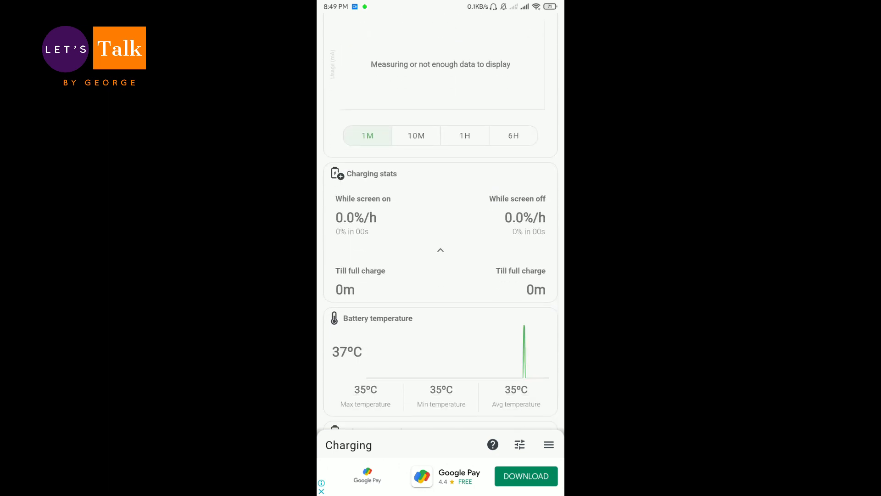
{"action": "scroll", "scroll_direction": "down", "scroll_amount": 3}
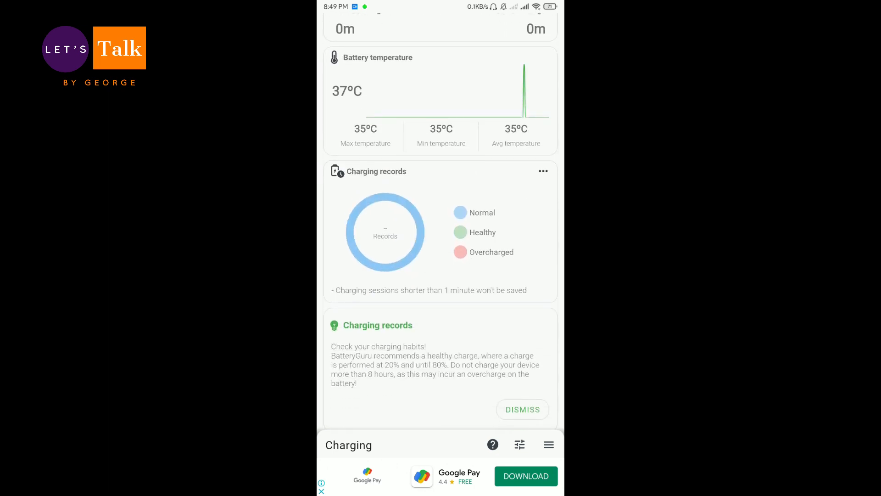
{"action": "scroll", "scroll_direction": "down", "scroll_amount": 3}
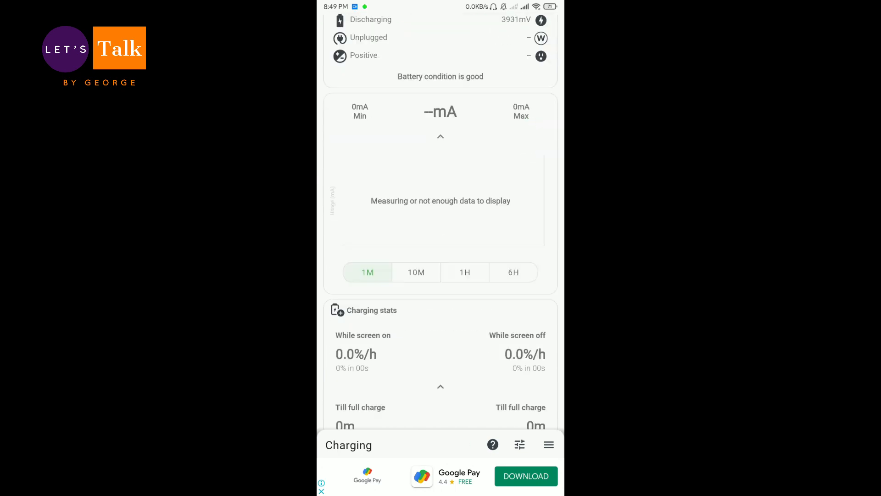
{"action": "scroll", "scroll_direction": "down", "scroll_amount": 3}
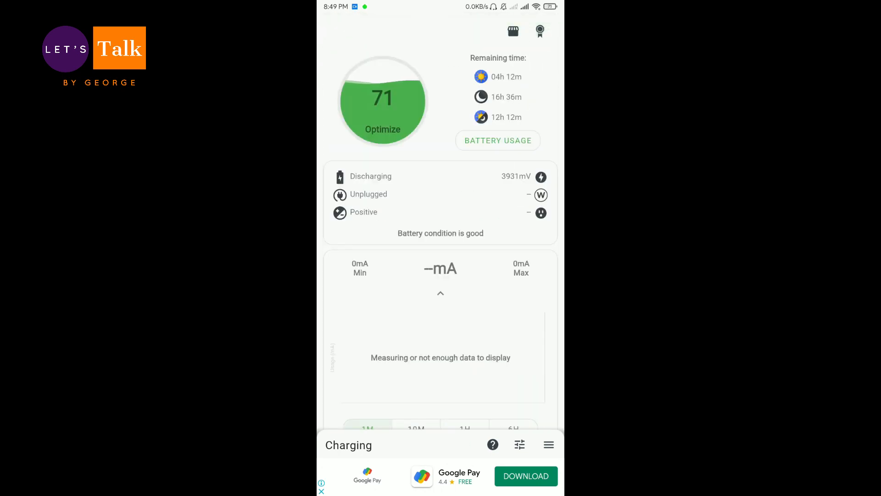
Open the Health section, scroll its capacity estimates and care tips, then choose Doze
{"action": "left_click", "coordinate": [548, 444]}
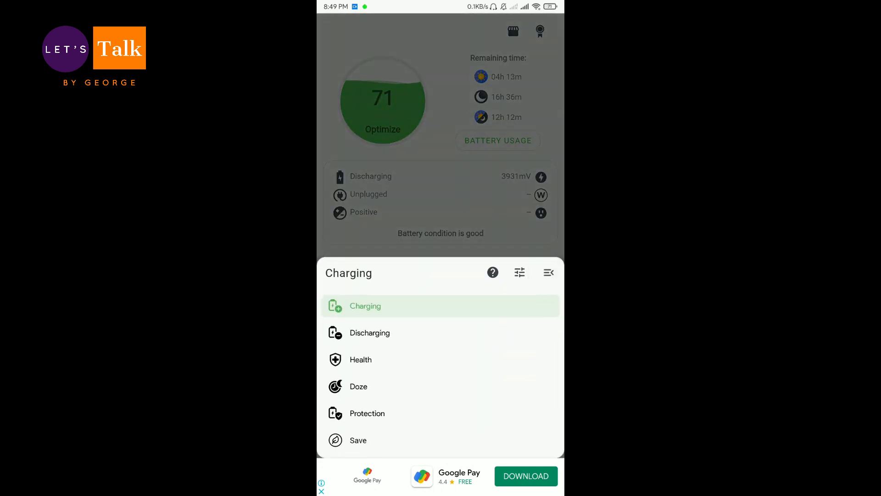
{"action": "left_click", "coordinate": [360, 359]}
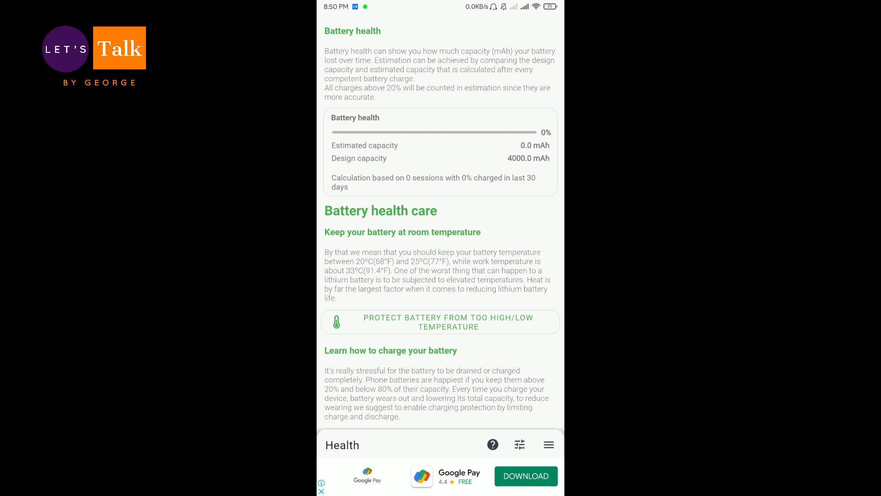
{"action": "scroll", "scroll_direction": "down", "scroll_amount": 3}
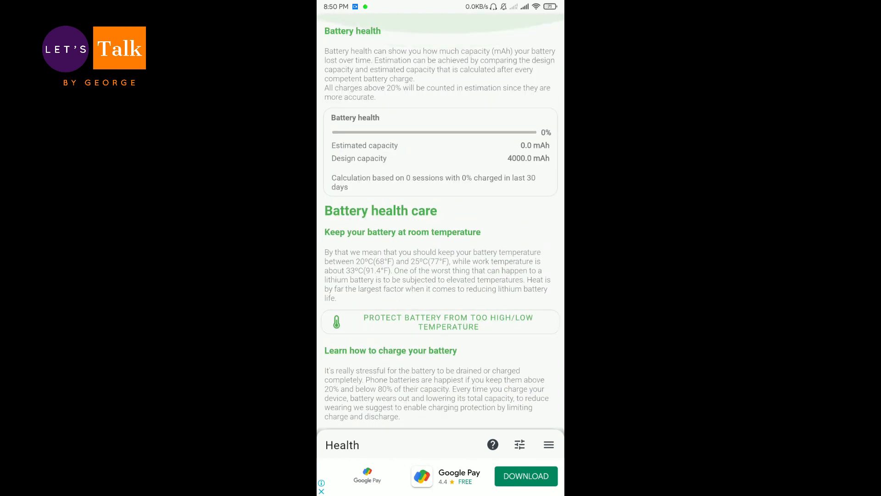
{"action": "scroll", "scroll_direction": "down", "scroll_amount": 3}
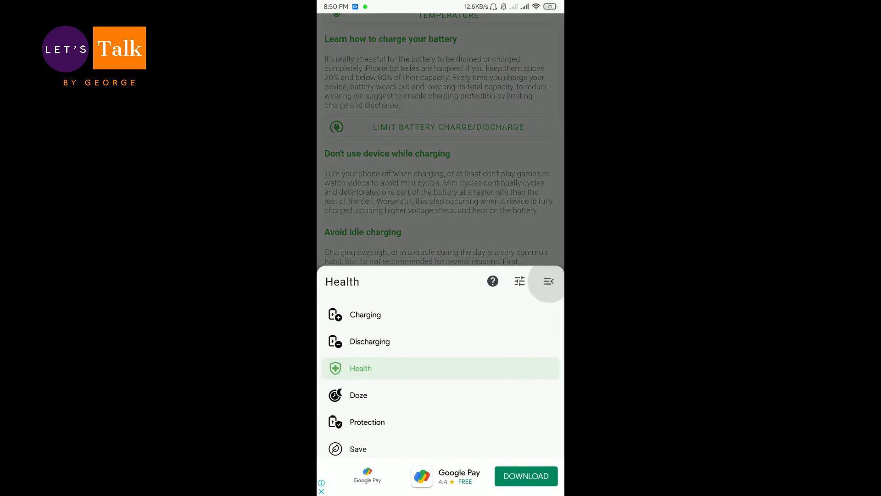
{"action": "left_click", "coordinate": [359, 386]}
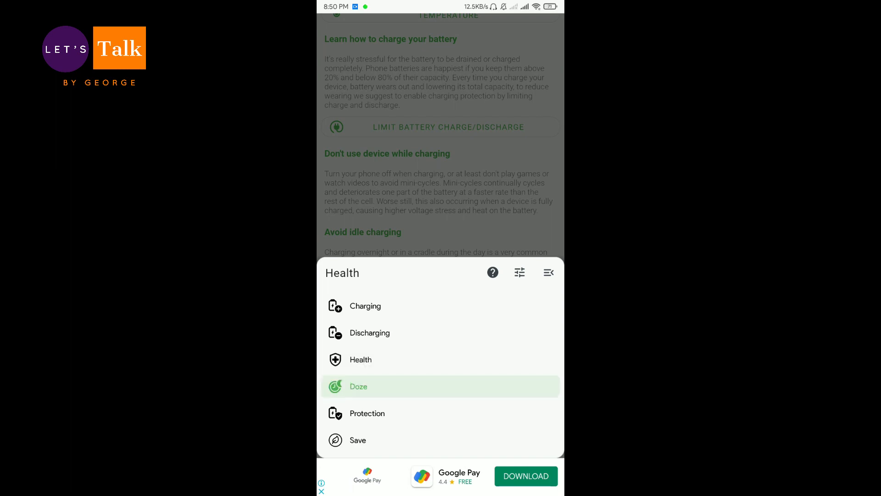
Open Doze and scroll through its toggles and Advanced Doze timeouts
{"action": "left_click", "coordinate": [358, 386]}
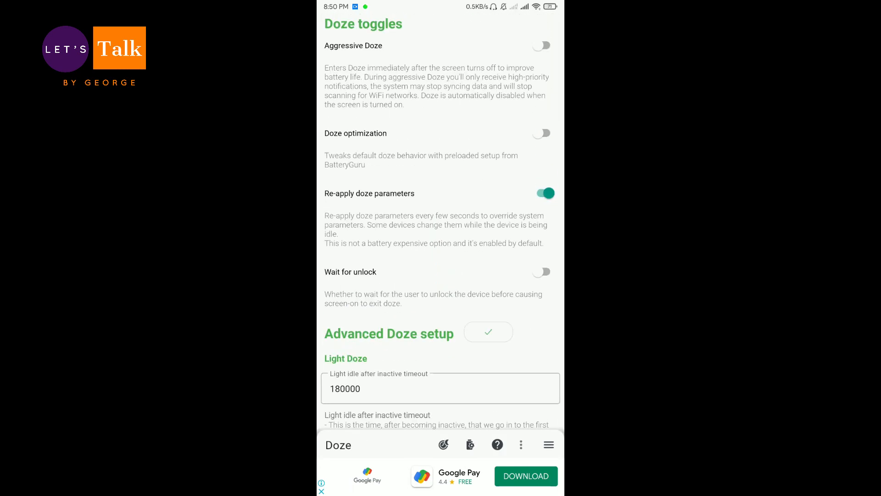
{"action": "scroll", "scroll_direction": "down", "scroll_amount": 3}
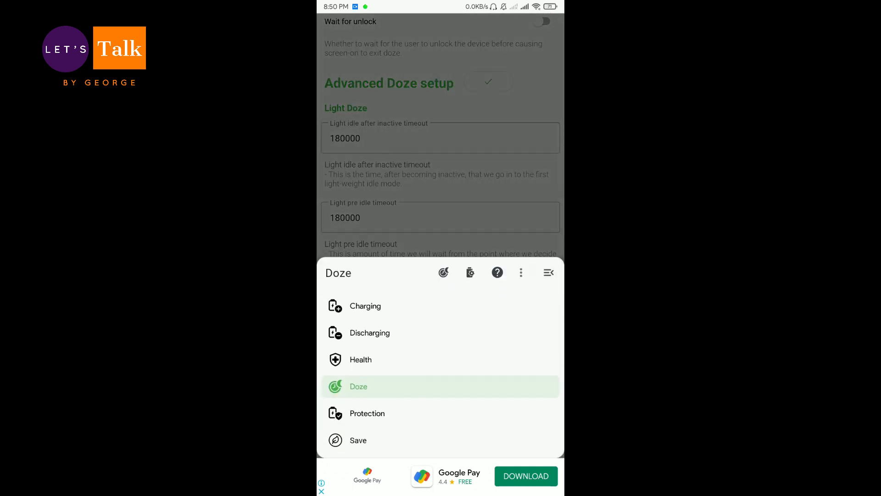
Open Protection and scroll through temperature protection, charging limit and draining reminder cards
{"action": "left_click", "coordinate": [367, 414]}
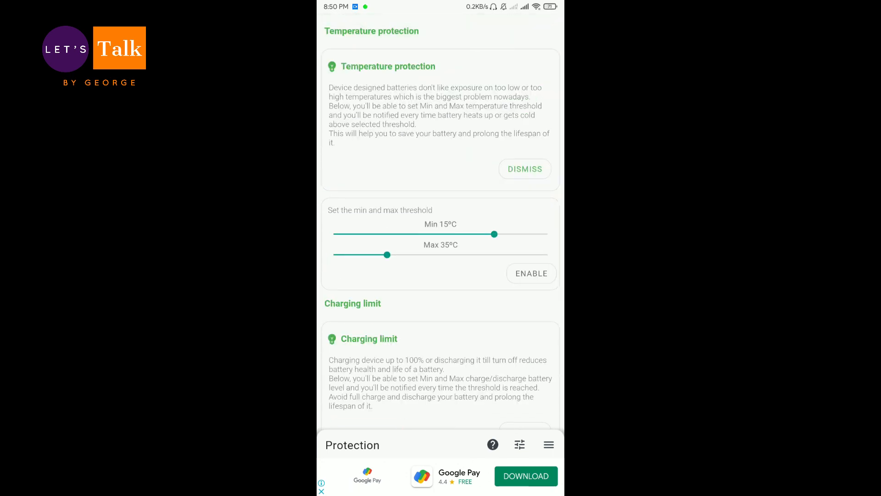
{"action": "scroll", "scroll_direction": "down", "scroll_amount": 3}
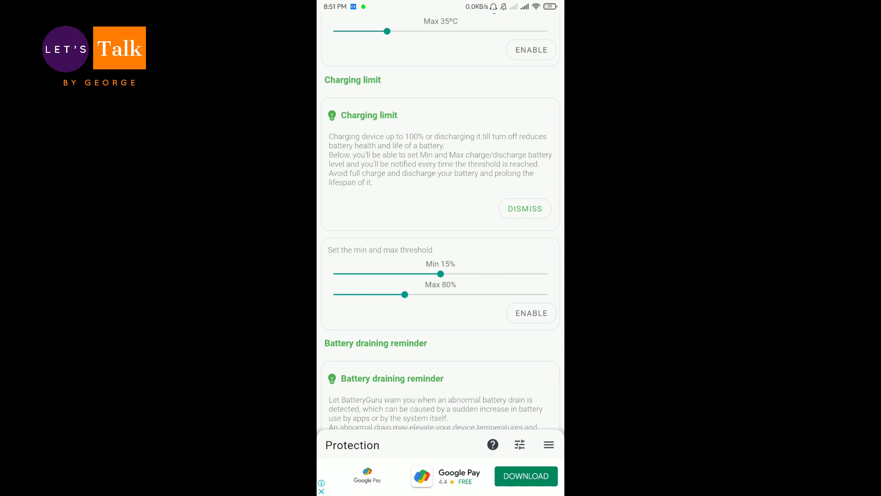
{"action": "scroll", "scroll_direction": "down", "scroll_amount": 3}
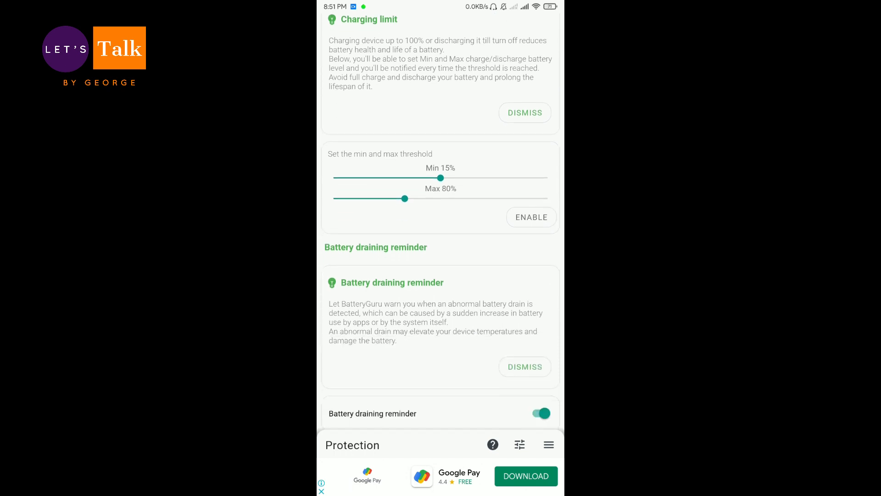
{"action": "scroll", "scroll_direction": "down", "scroll_amount": 3}
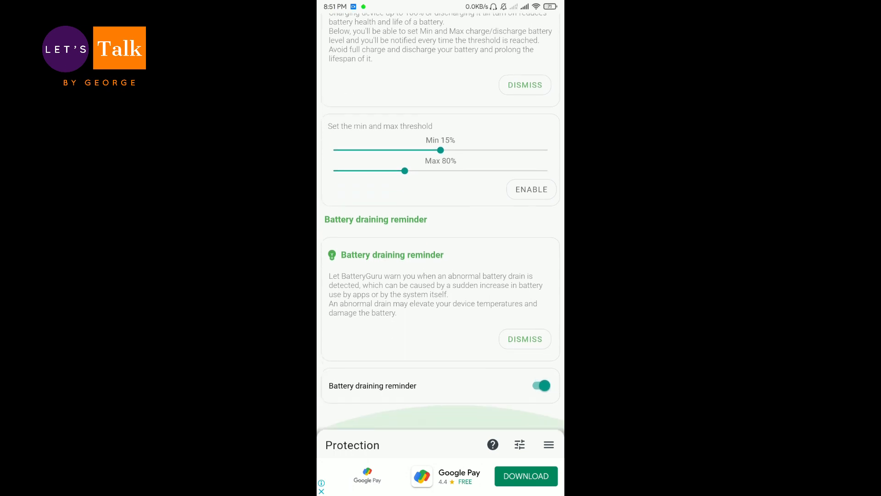
Open the Save section and scroll down to battery saving profiles and saving tips
{"action": "left_click", "coordinate": [549, 444]}
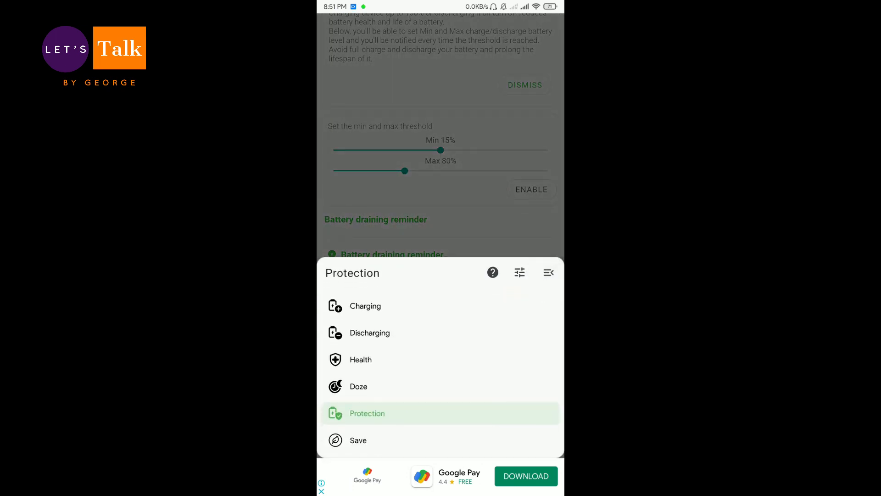
{"action": "left_click", "coordinate": [358, 440]}
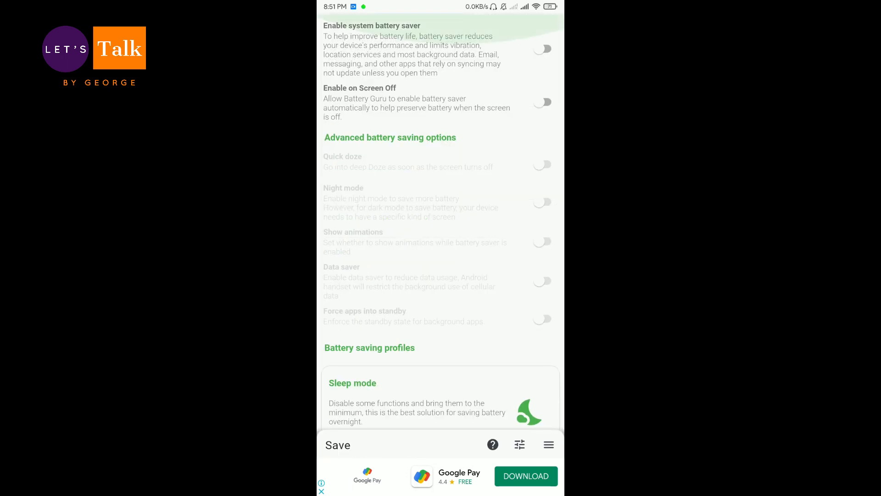
{"action": "scroll", "scroll_direction": "down", "scroll_amount": 3}
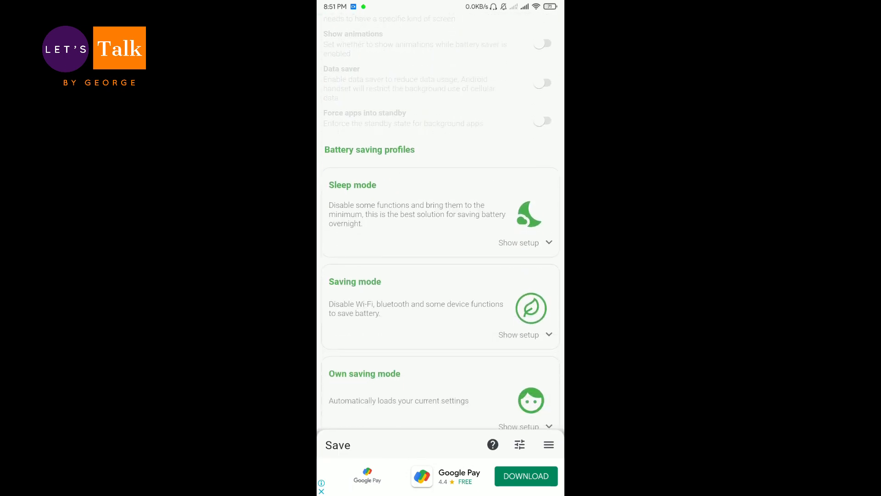
{"action": "scroll", "scroll_direction": "down", "scroll_amount": 3}
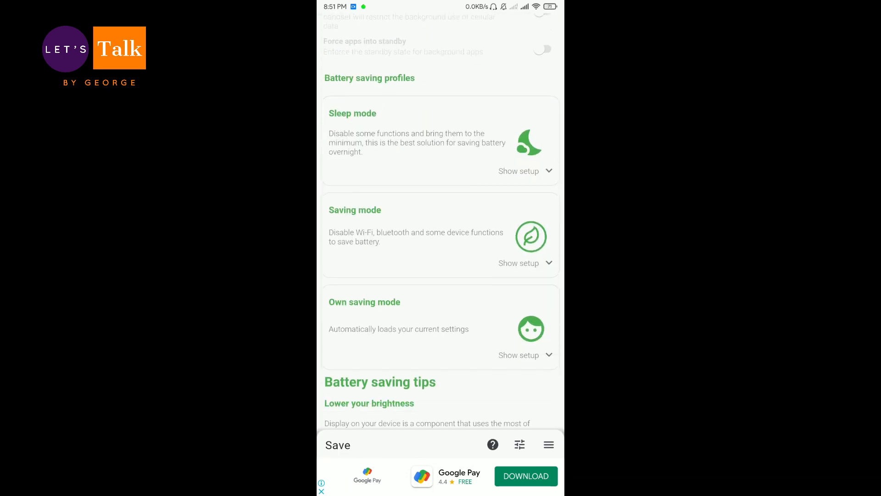
{"action": "scroll", "scroll_direction": "down", "scroll_amount": 3}
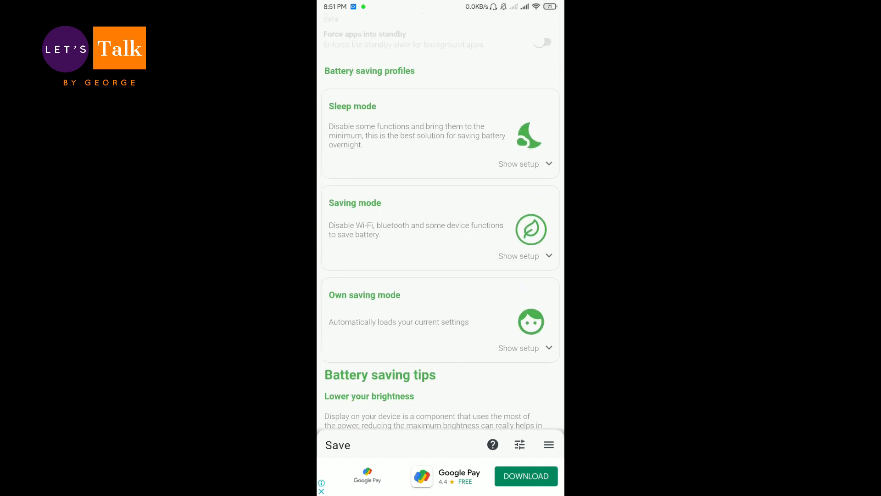
Open BatteryGuru support from the Other page, view subscription plans, and go back
{"action": "left_click", "coordinate": [548, 444]}
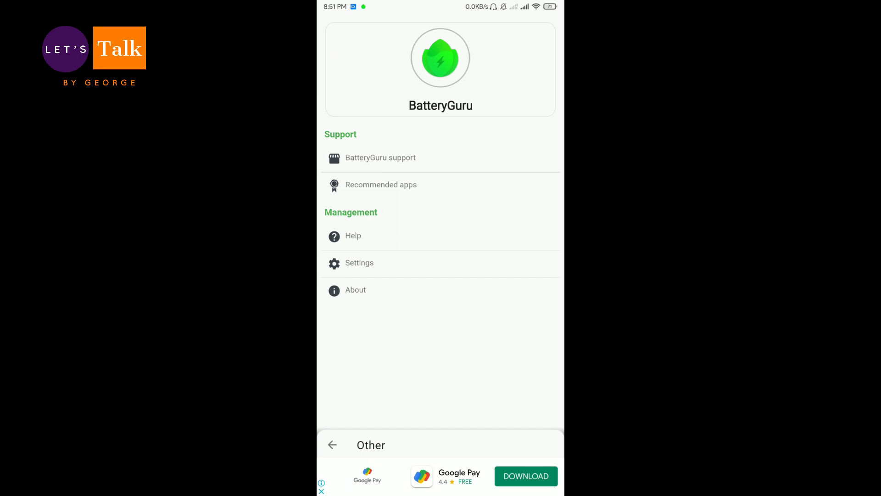
{"action": "left_click", "coordinate": [380, 157]}
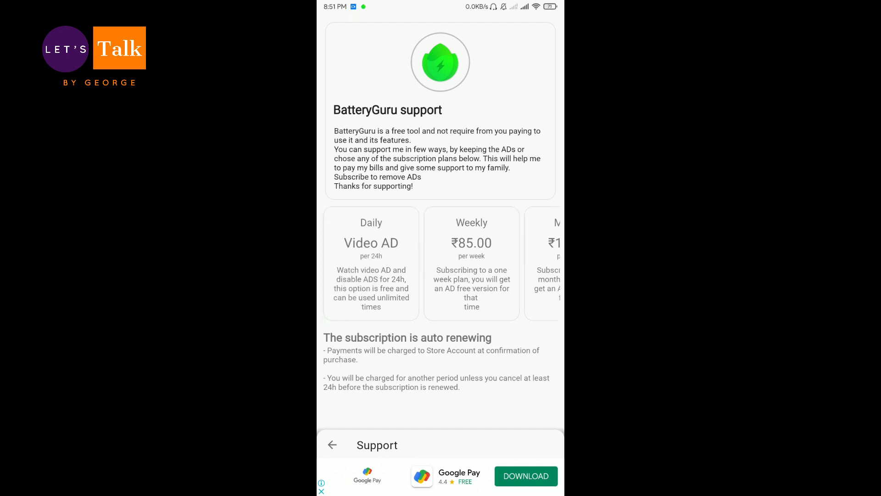
{"action": "left_click", "coordinate": [333, 445]}
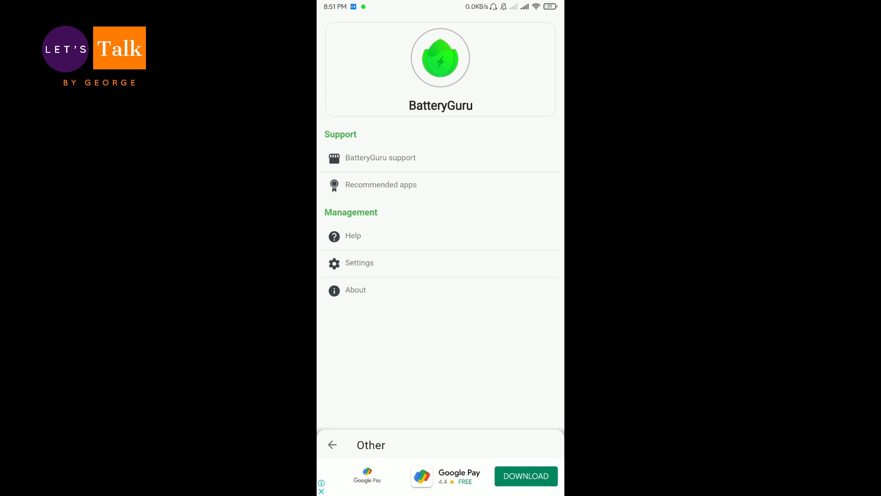
Review Settings and Permission manager, then return to Save with the section menu open
{"action": "left_click", "coordinate": [359, 262]}
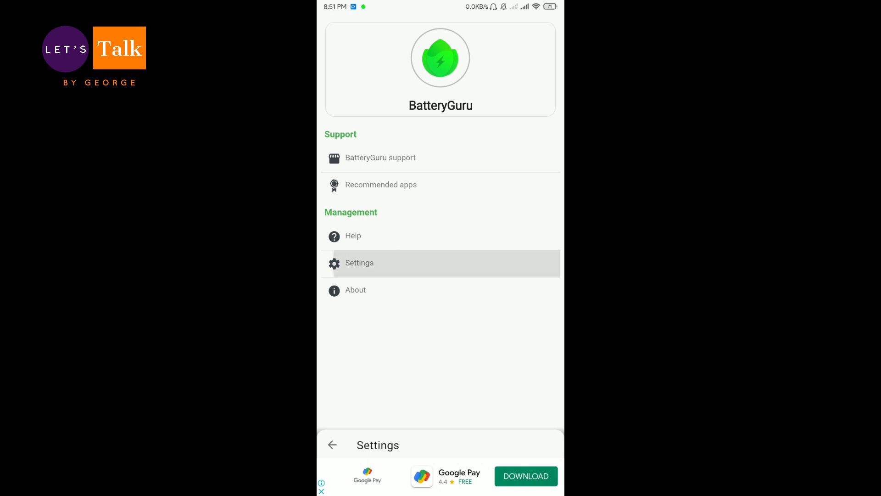
{"action": "left_click", "coordinate": [359, 262]}
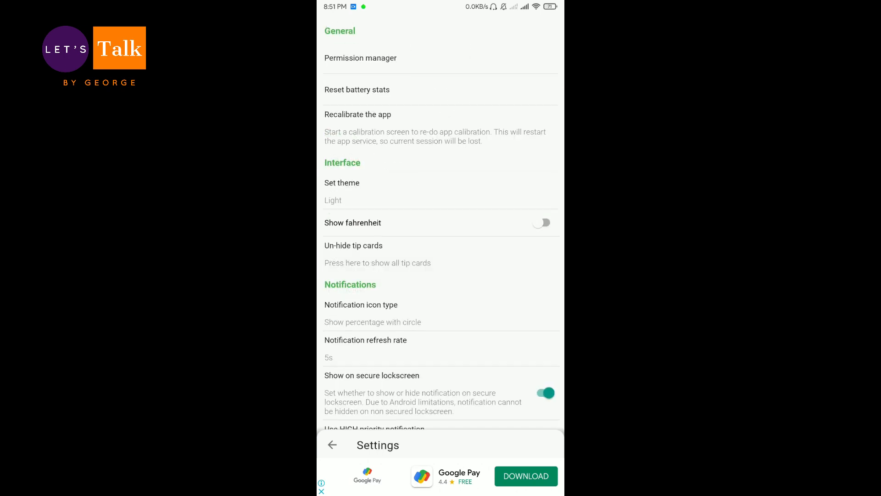
{"action": "scroll", "scroll_direction": "down", "scroll_amount": 3}
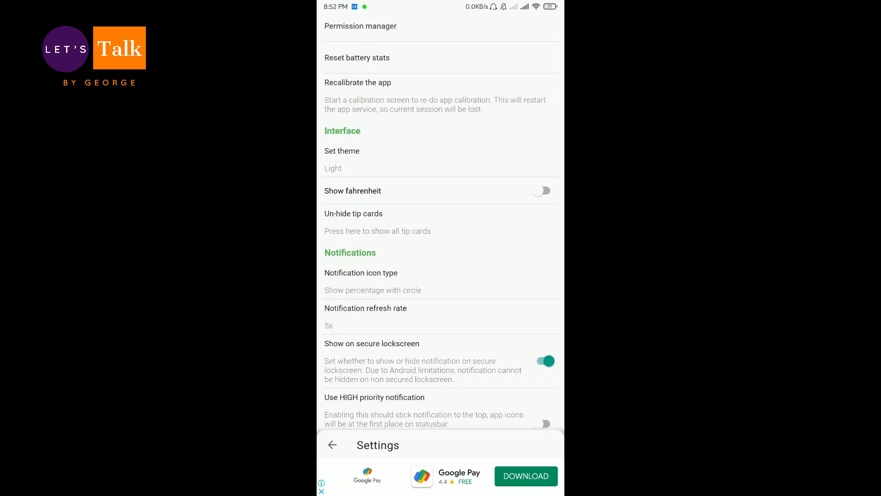
{"action": "scroll", "scroll_direction": "down", "scroll_amount": 3}
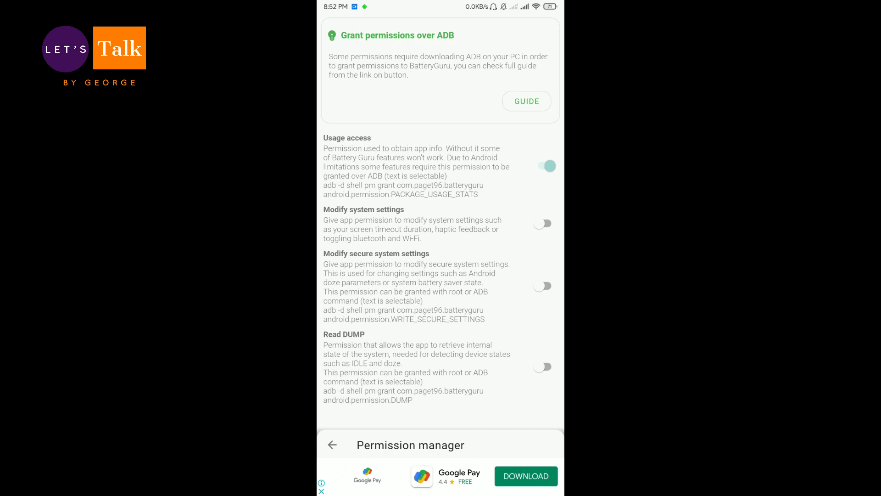
{"action": "left_click", "coordinate": [335, 445]}
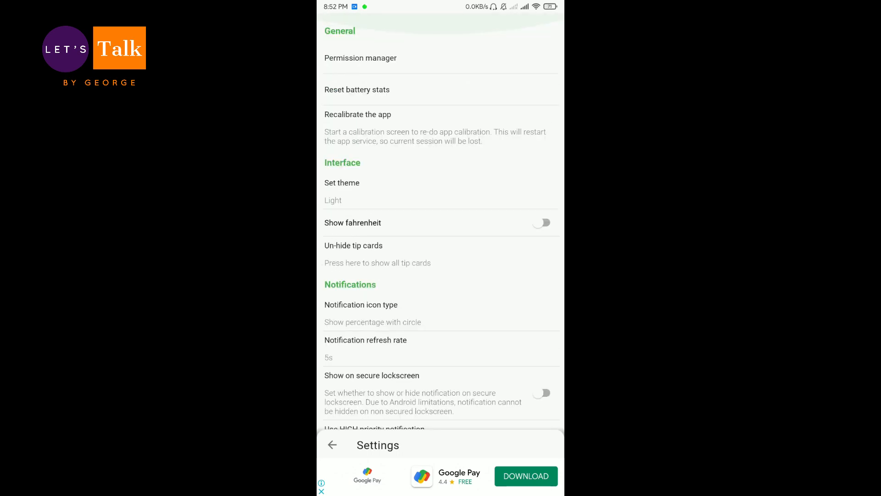
{"action": "left_click", "coordinate": [332, 444]}
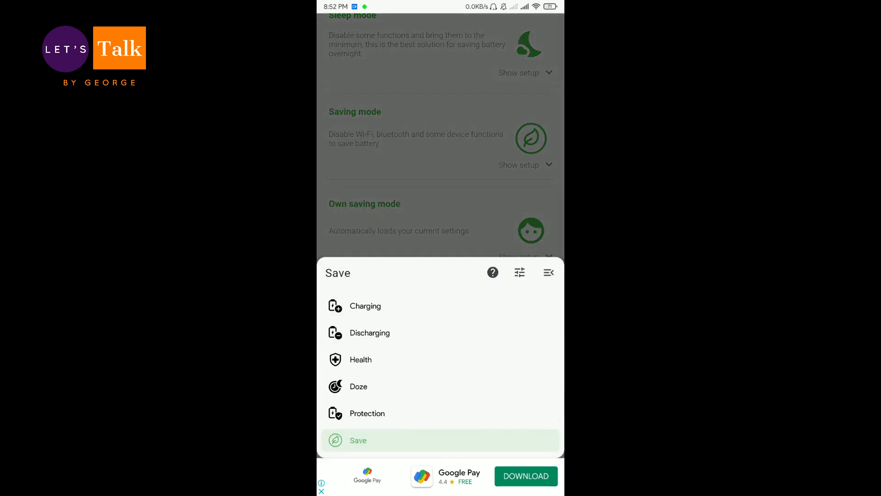
Open Discharging and scroll through current draw, temperature, runtime and per-app usage
{"action": "left_click", "coordinate": [370, 333]}
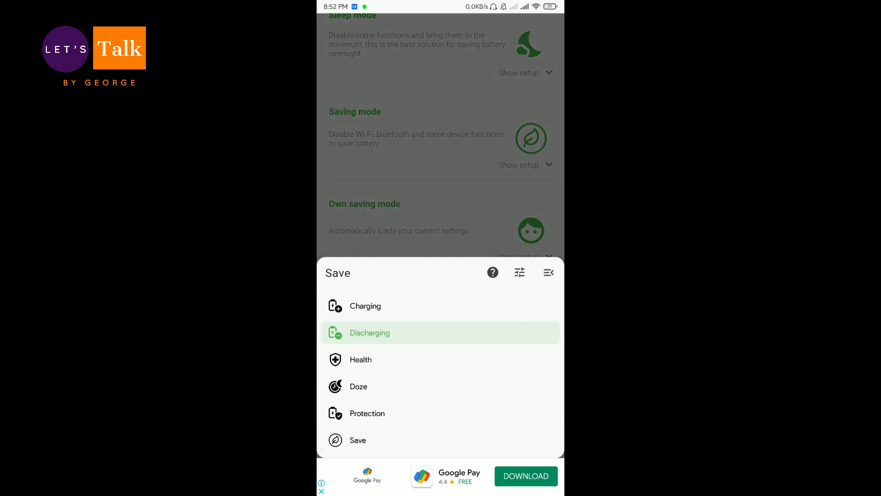
{"action": "left_click", "coordinate": [369, 333]}
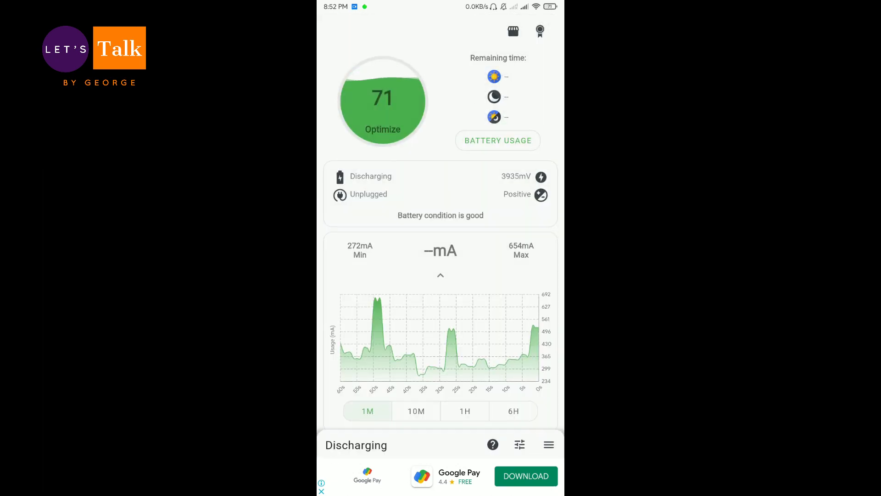
{"action": "scroll", "scroll_direction": "down", "scroll_amount": 3}
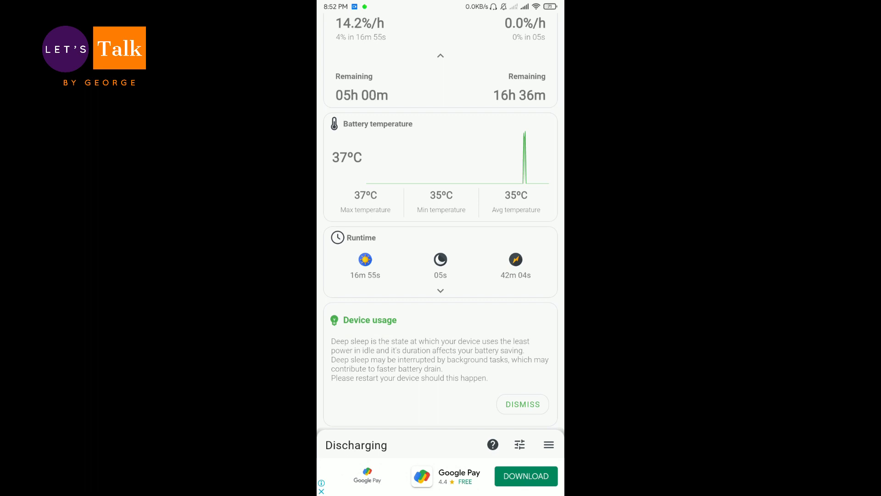
{"action": "scroll", "scroll_direction": "down", "scroll_amount": 3}
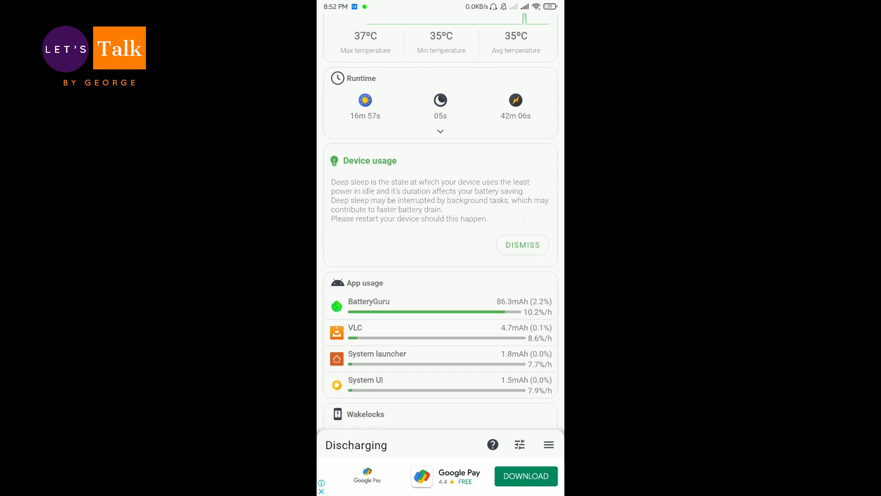
{"action": "scroll", "scroll_direction": "down", "scroll_amount": 3}
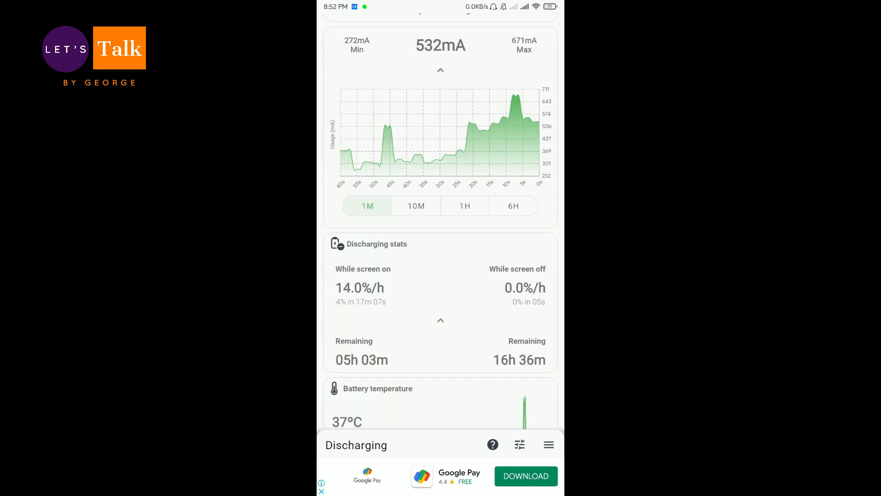
{"action": "scroll", "scroll_direction": "down", "scroll_amount": 3}
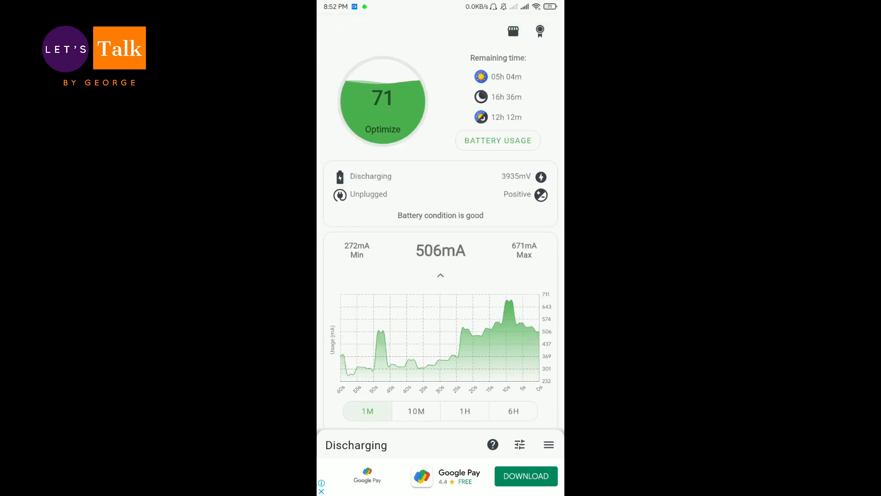